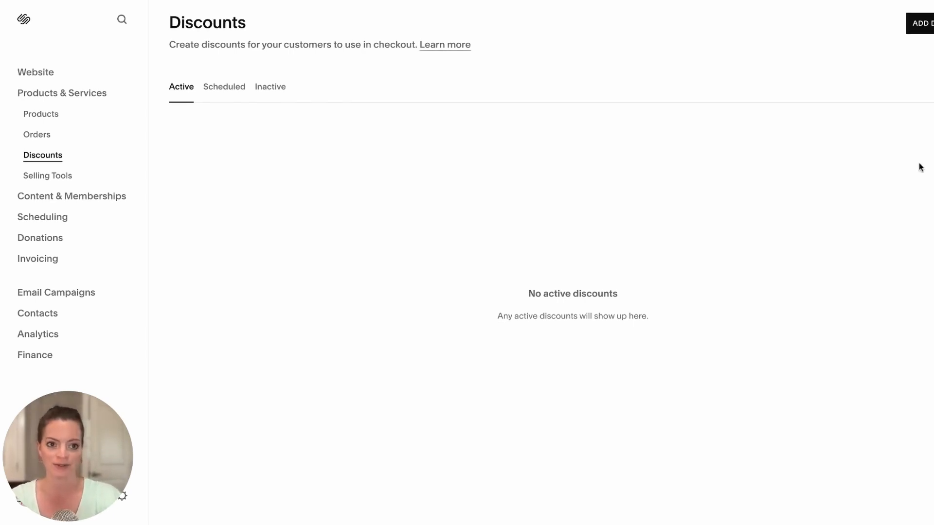
mouse_move(273, 153)
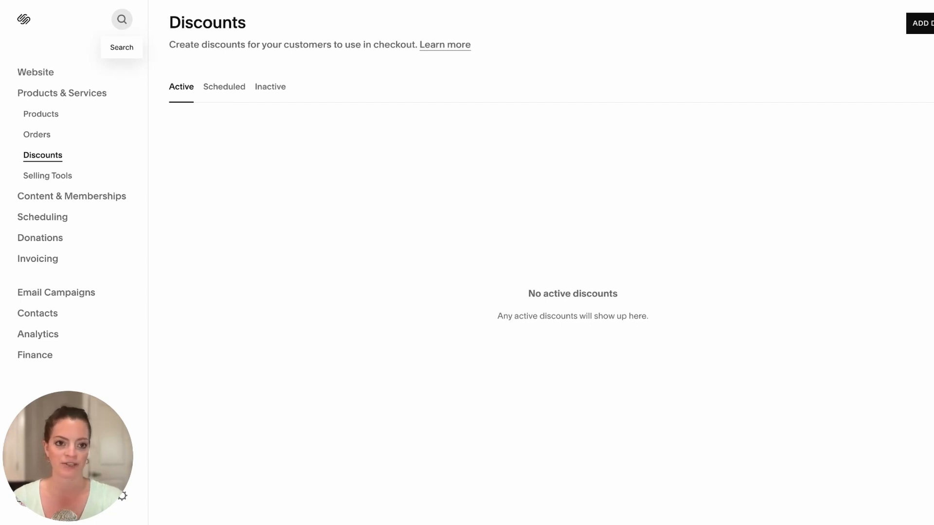
mouse_move(534, 276)
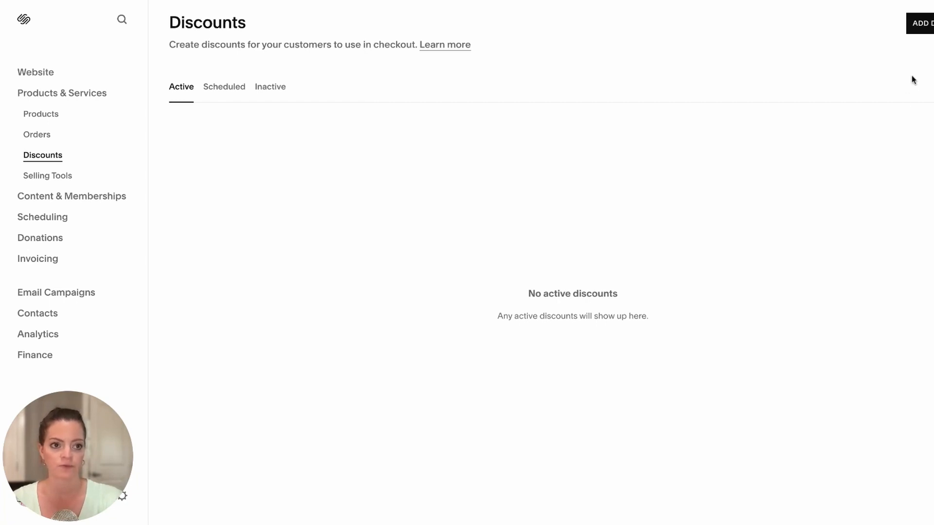
Step: Start a new discount, check Buy X get Y and Free shipping, then choose Percent off
click(923, 23)
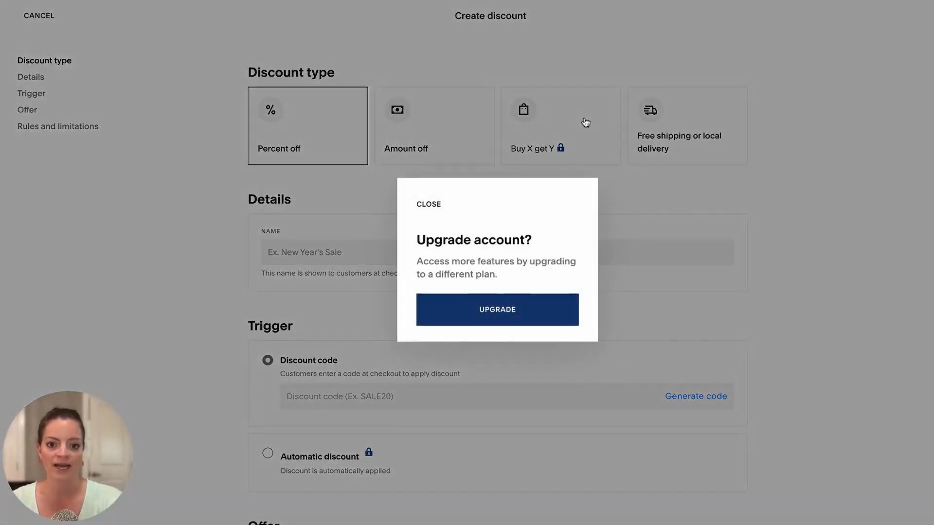
click(428, 204)
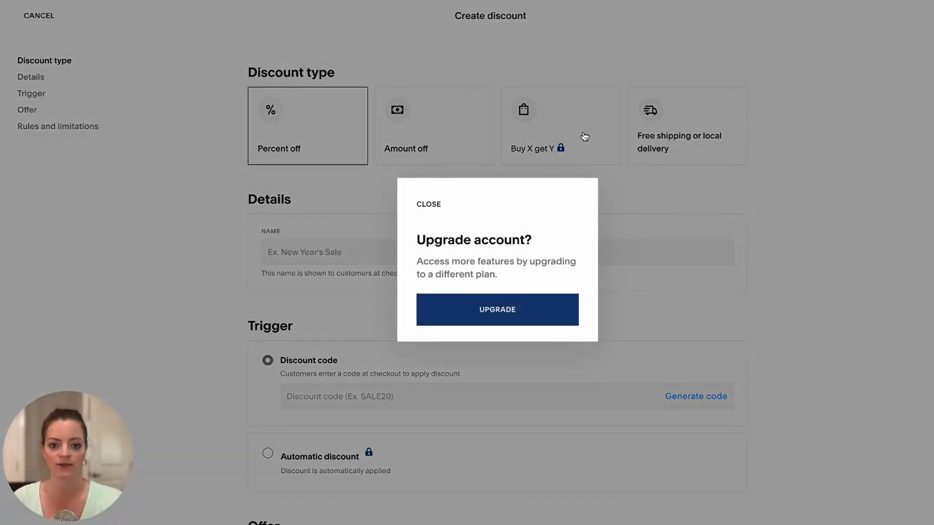
click(428, 204)
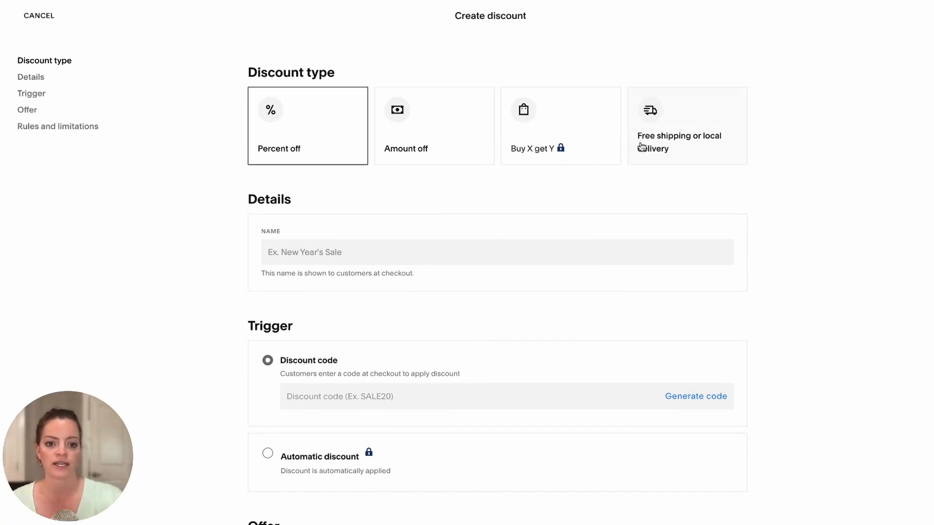
click(687, 125)
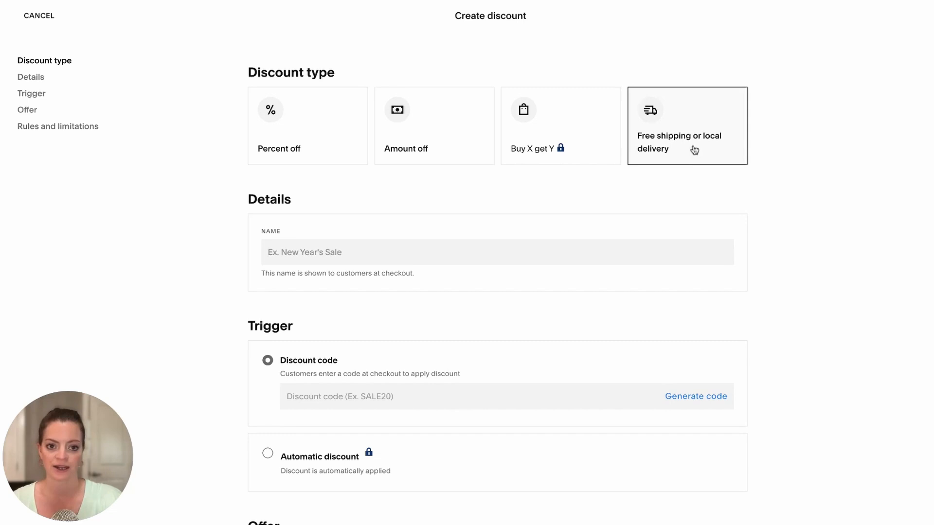
click(308, 125)
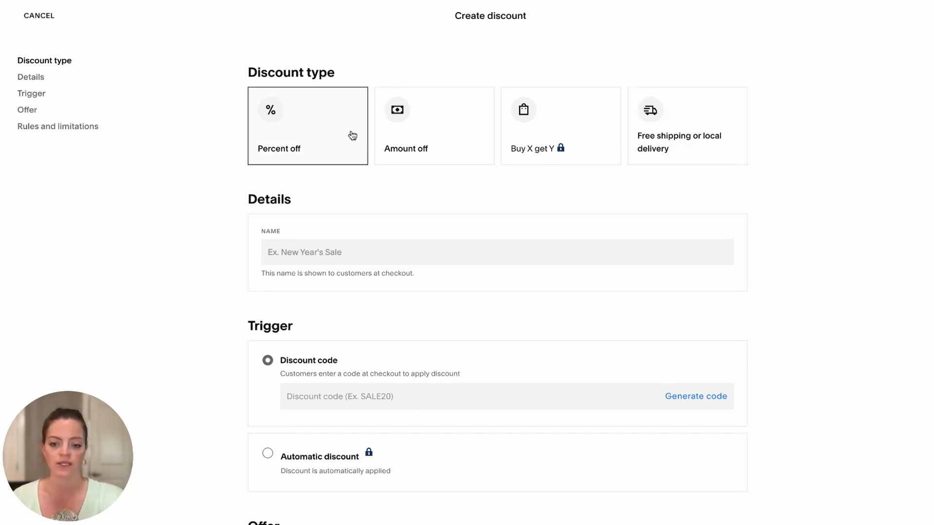
mouse_move(383, 258)
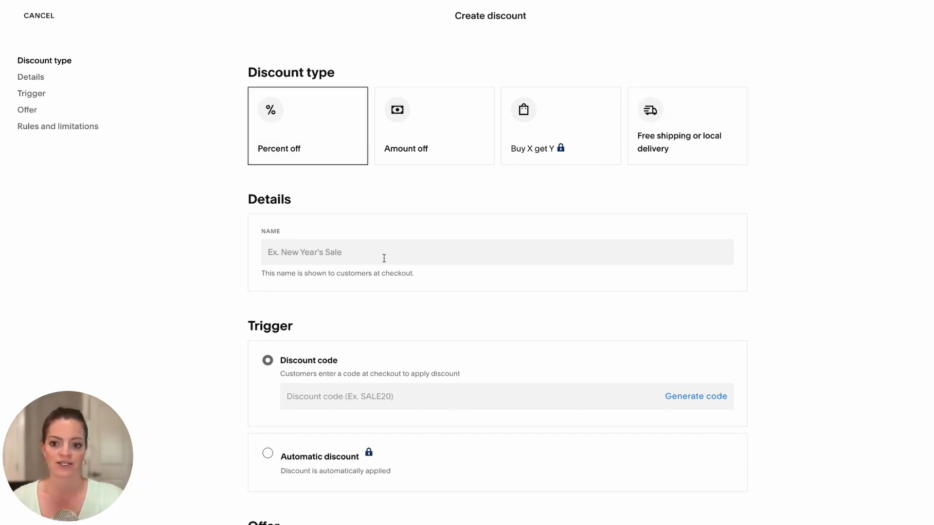
Step: Name the discount 'Spring Sale 2025', enter code SPRING25, and scroll to the Percent Off field
text(s)
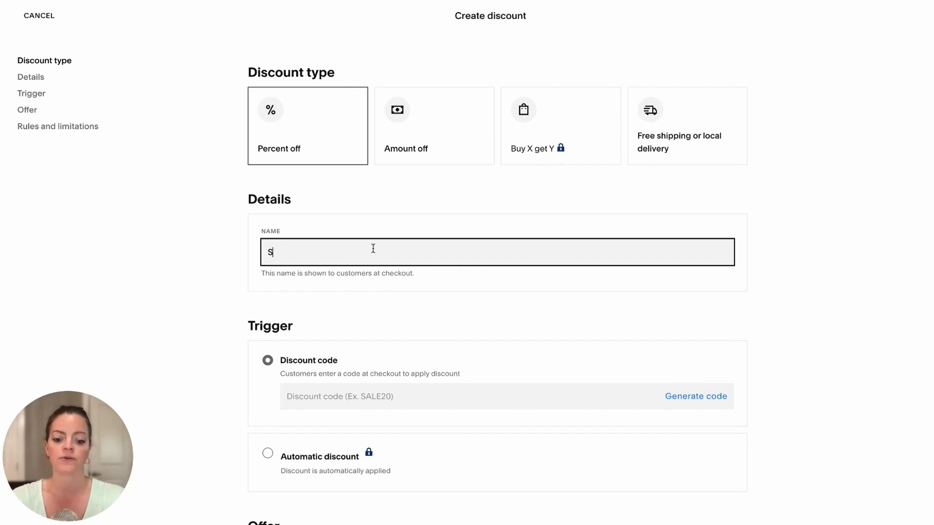
text(pring Sale 2025)
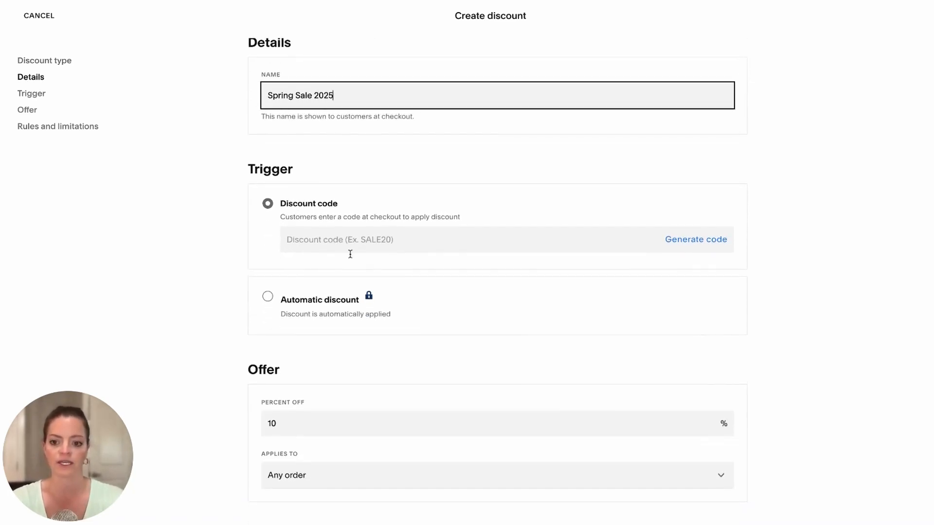
text(S)
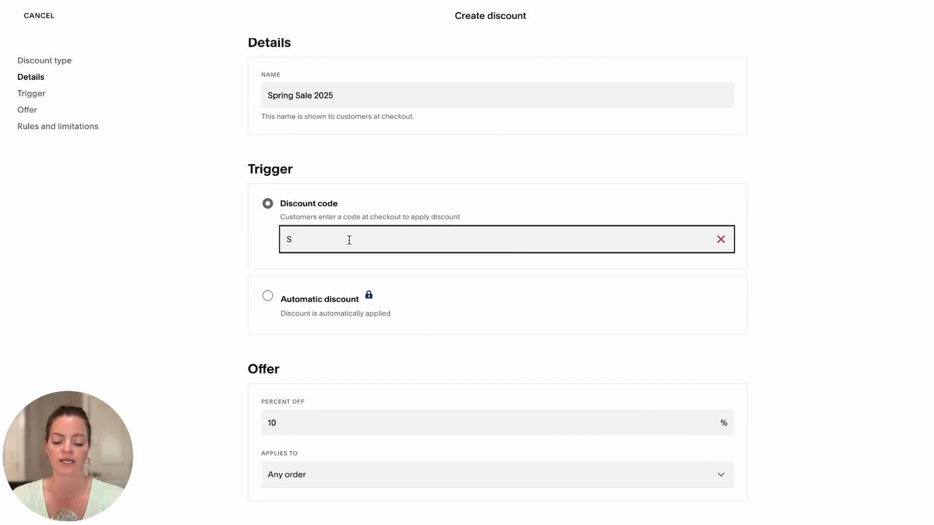
text(PRING25)
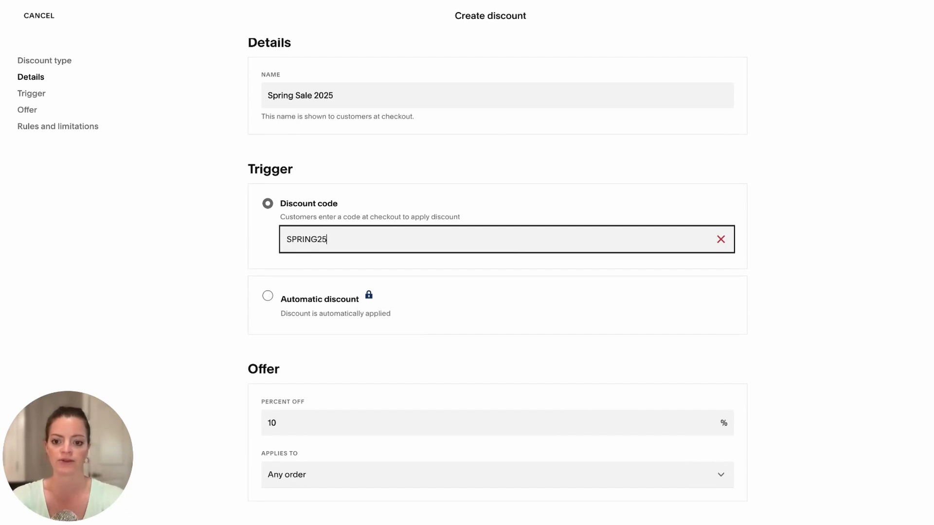
scroll(down, 3)
text(25)
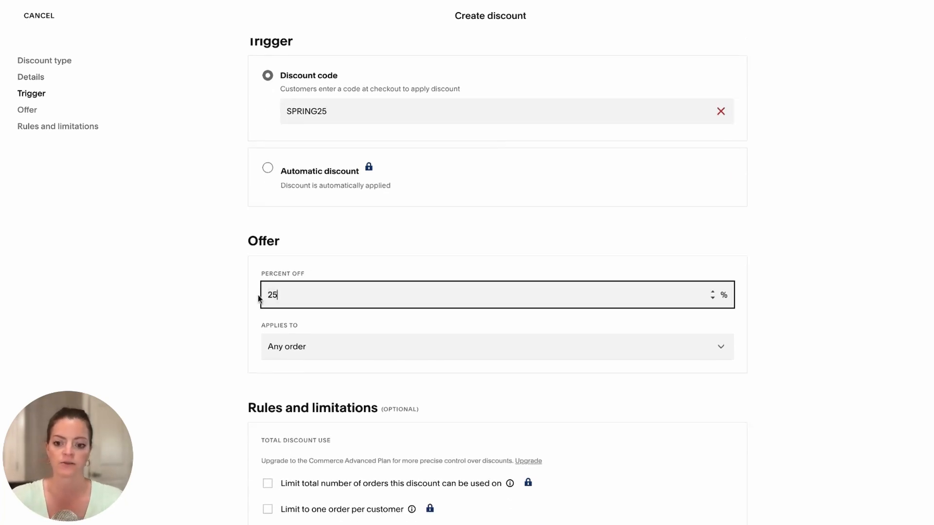
click(496, 347)
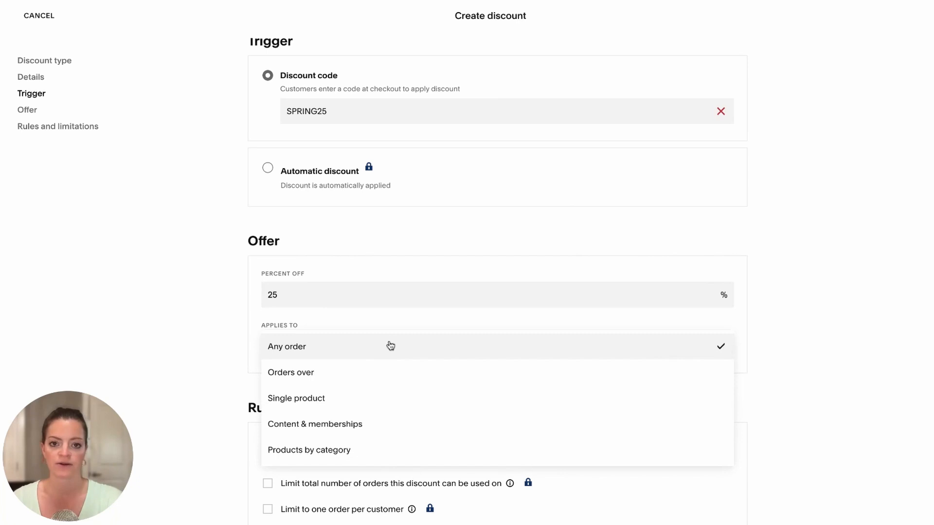
mouse_move(375, 377)
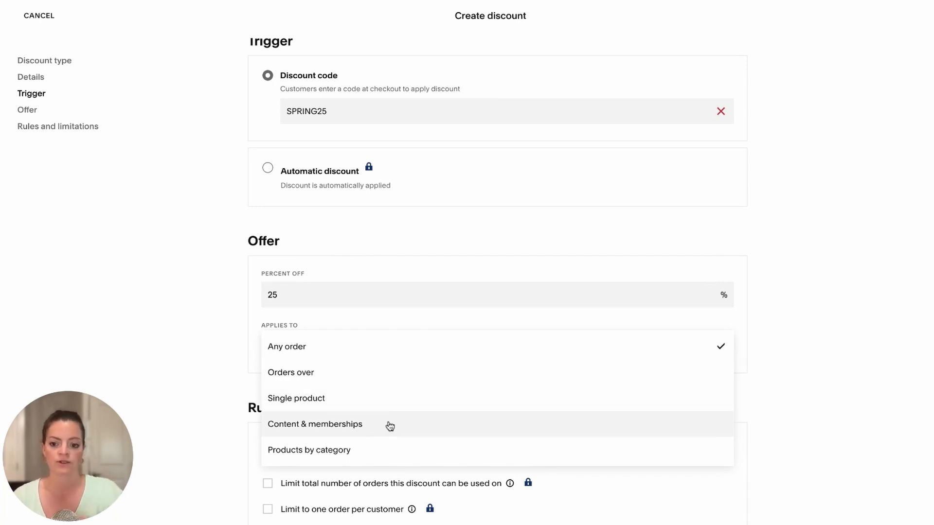
mouse_move(389, 426)
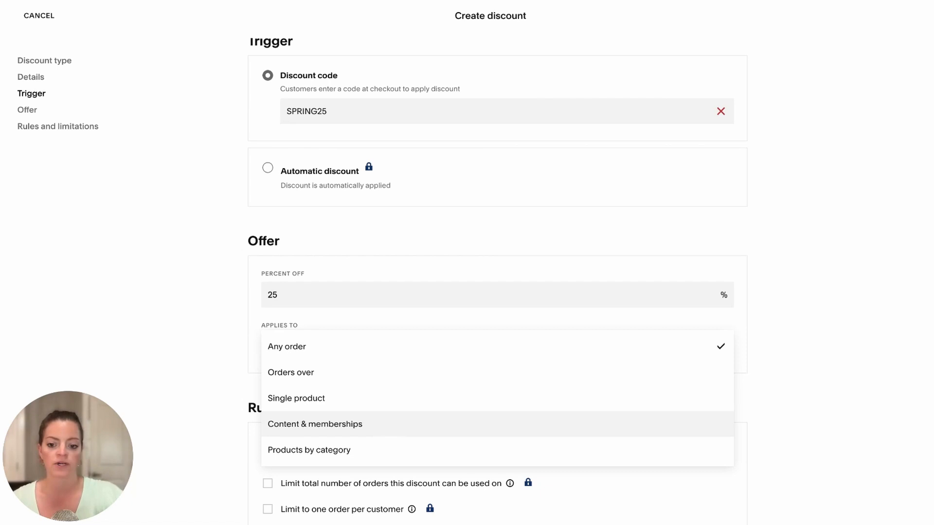
mouse_move(806, 332)
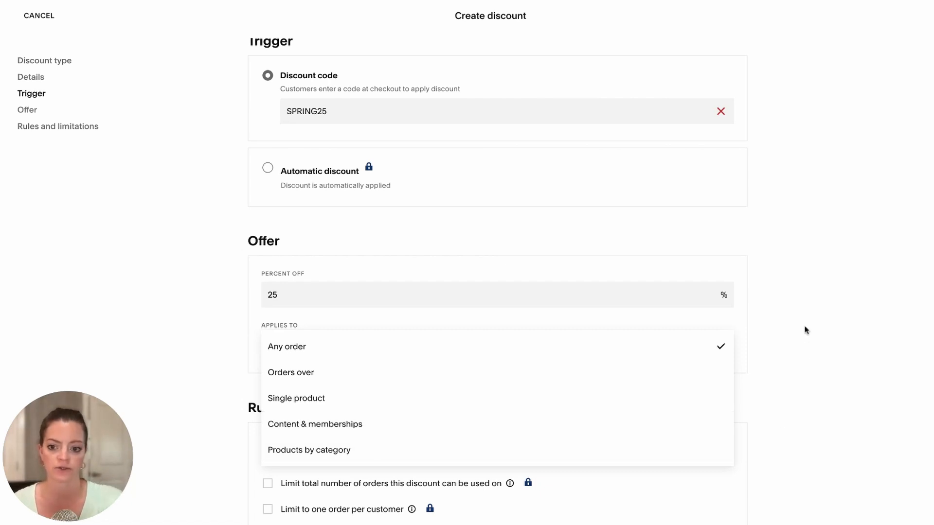
click(286, 347)
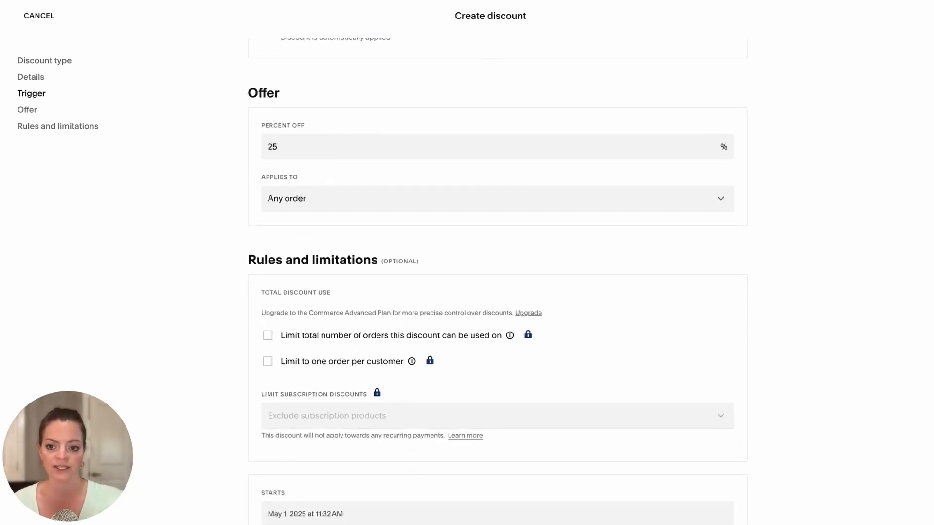
Step: Review Rules and limitations, dismiss the limited-use upgrade prompt, and save the discount
scroll(down, 3)
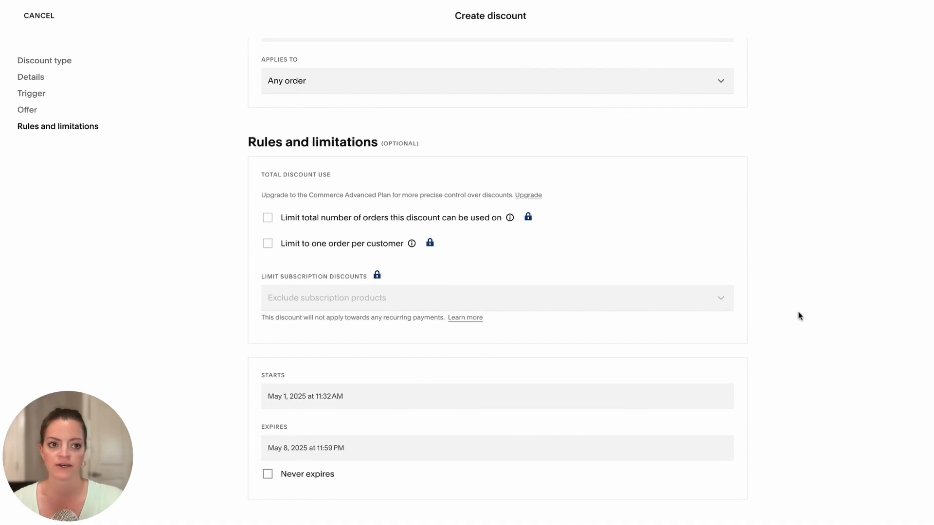
mouse_move(528, 239)
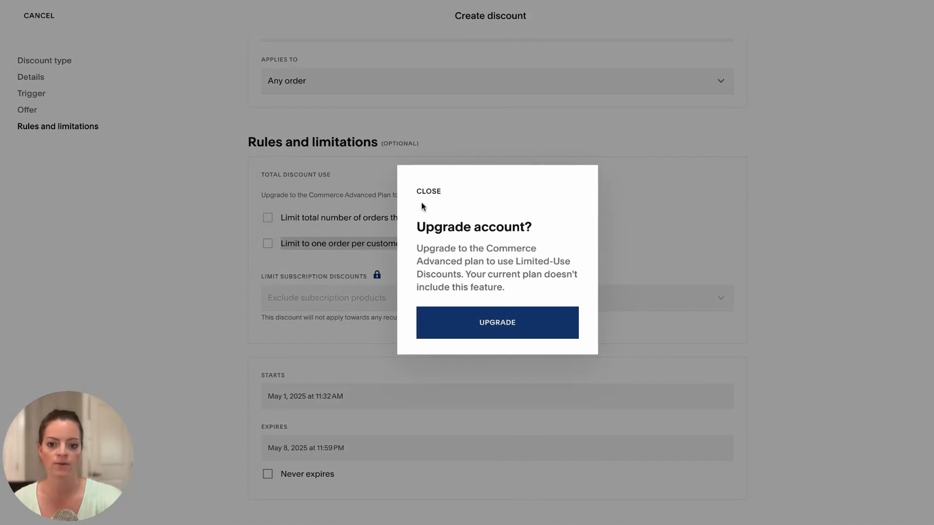
click(428, 191)
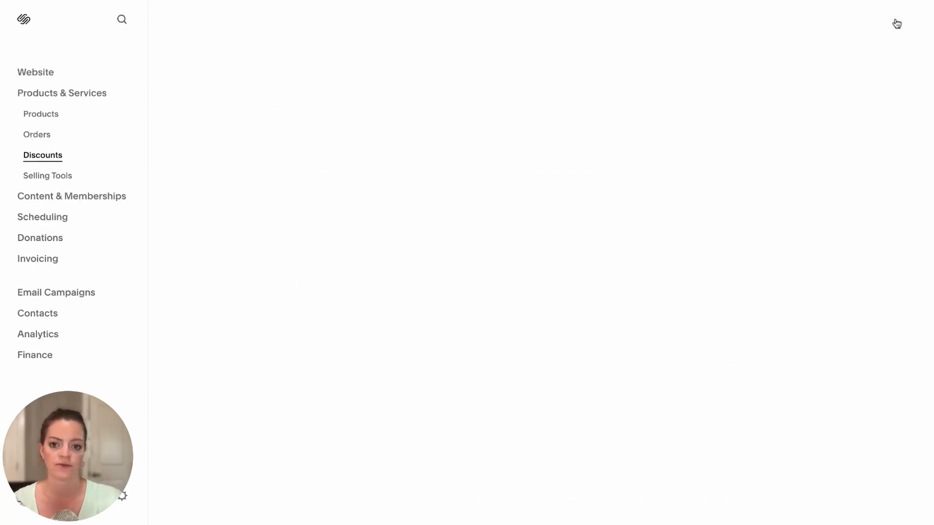
Step: Review the active Spring Sale 2025 entry and start another new discount
click(42, 155)
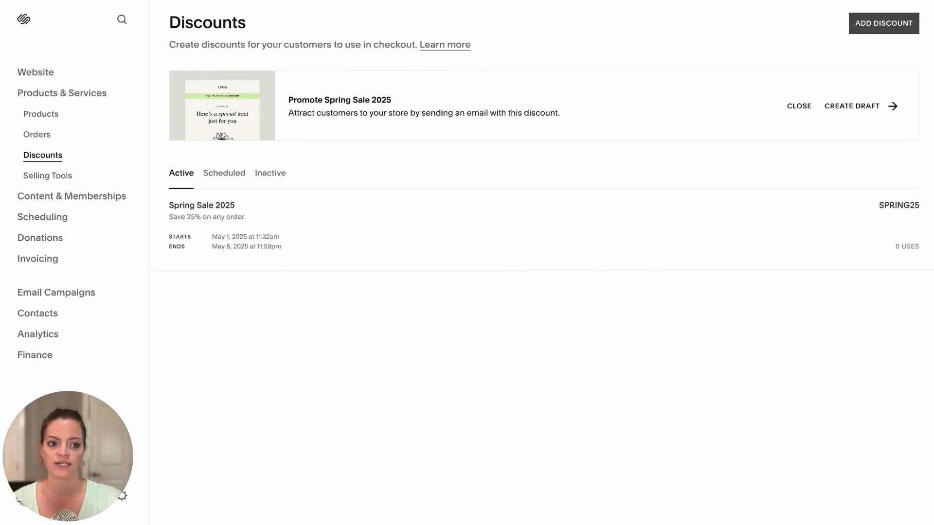
mouse_move(717, 213)
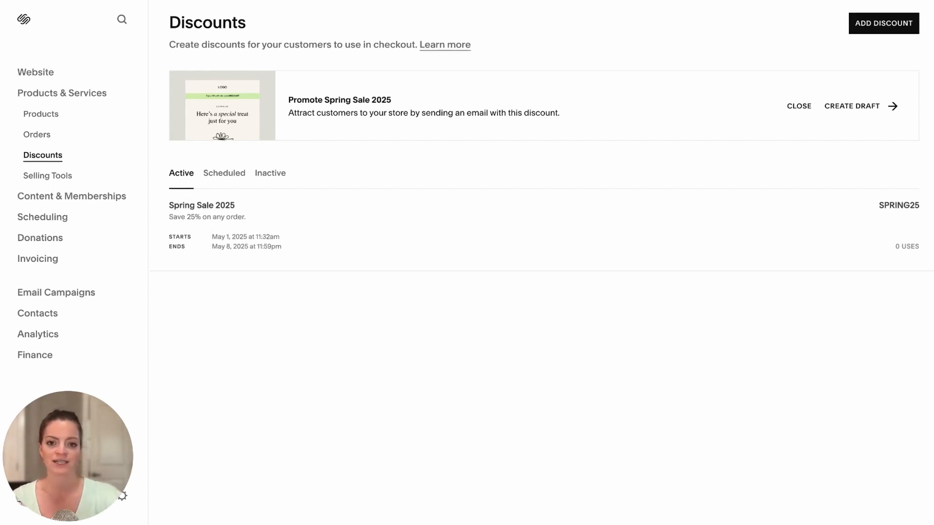
mouse_move(759, 160)
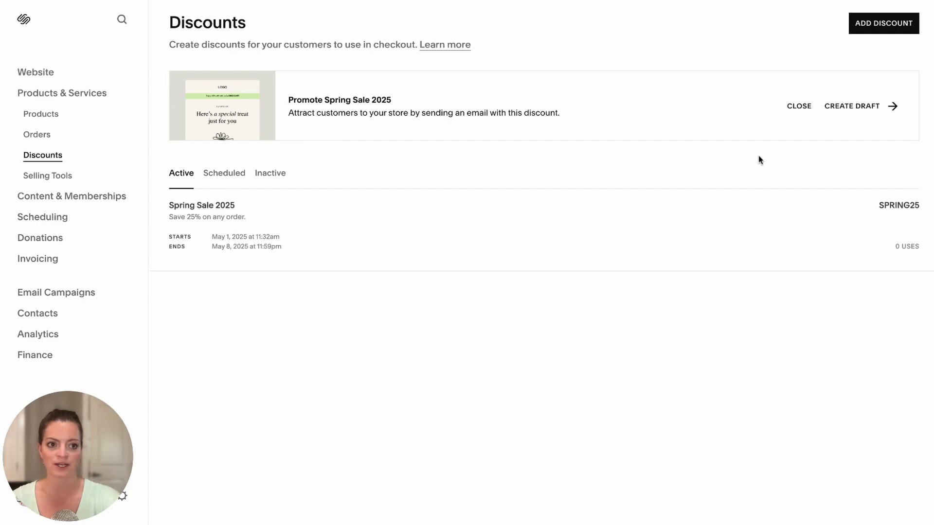
click(883, 23)
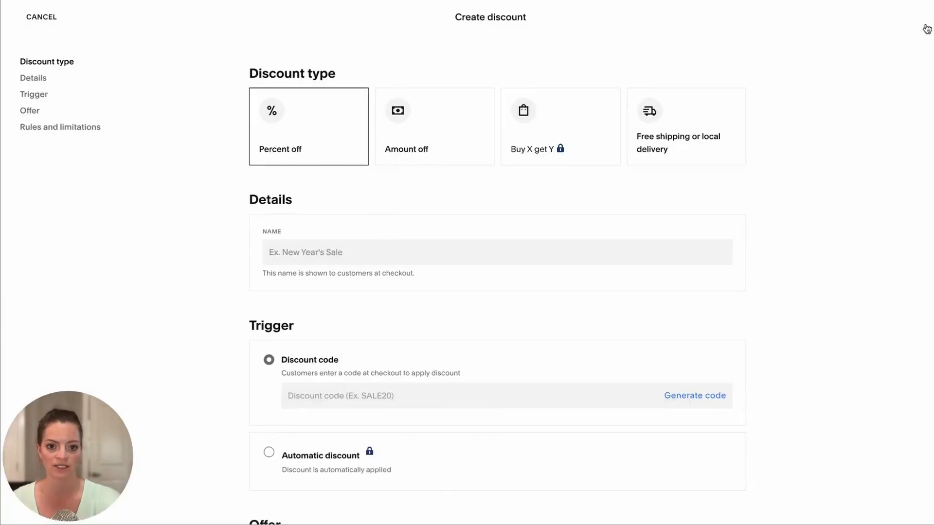
Step: Choose Free shipping or local delivery for all shipping options and review its rules
click(686, 126)
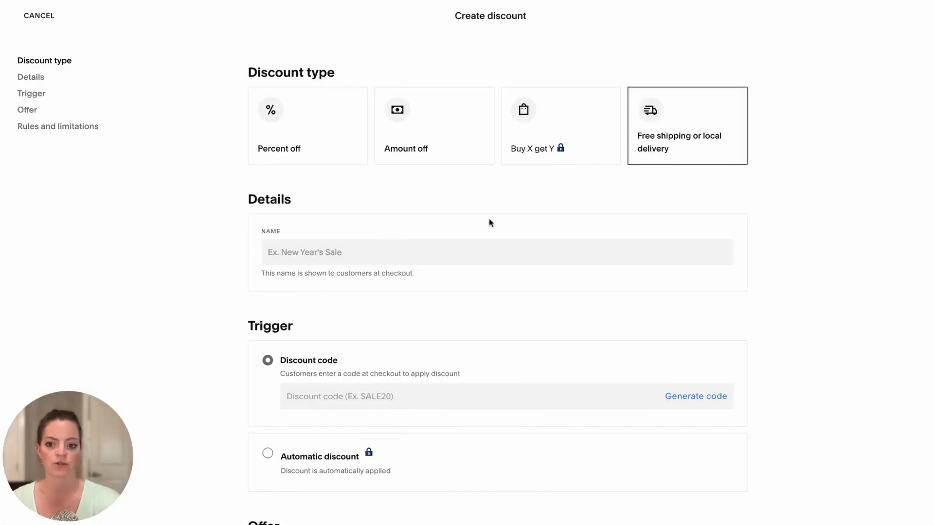
scroll(down, 3)
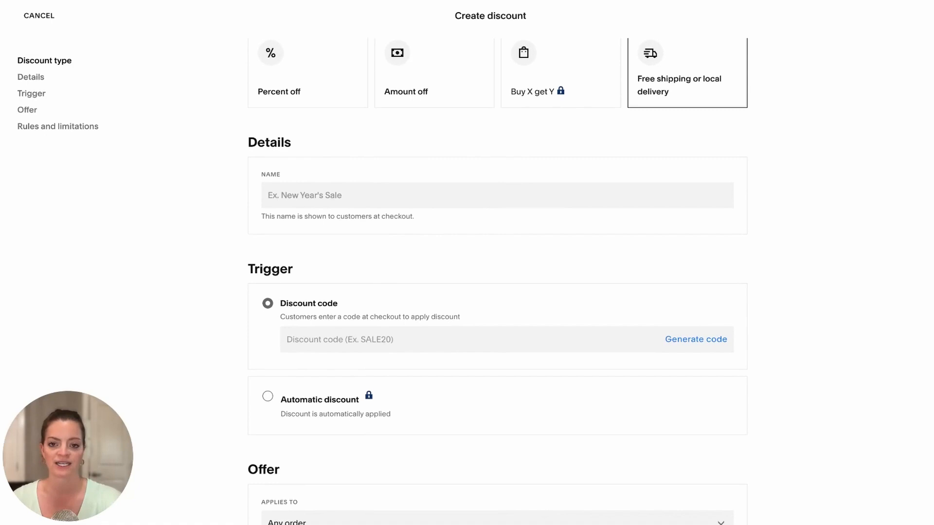
scroll(down, 3)
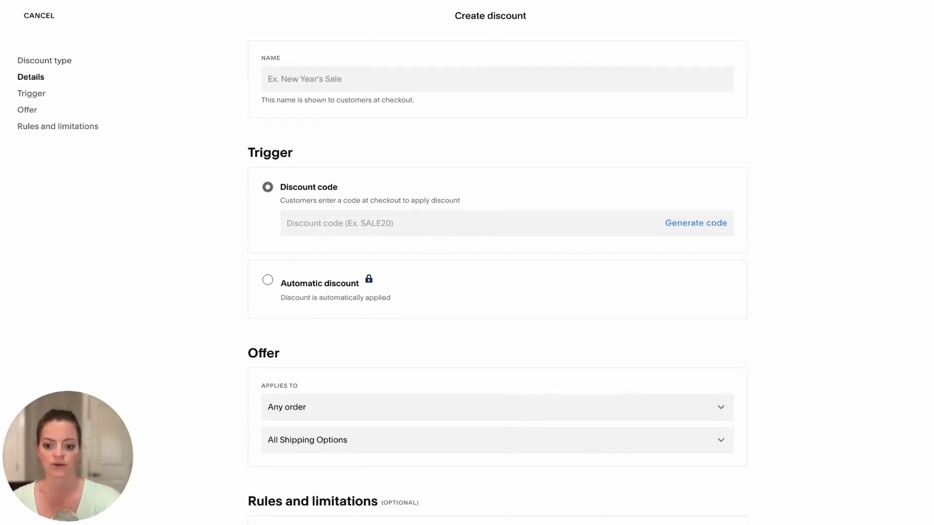
scroll(down, 3)
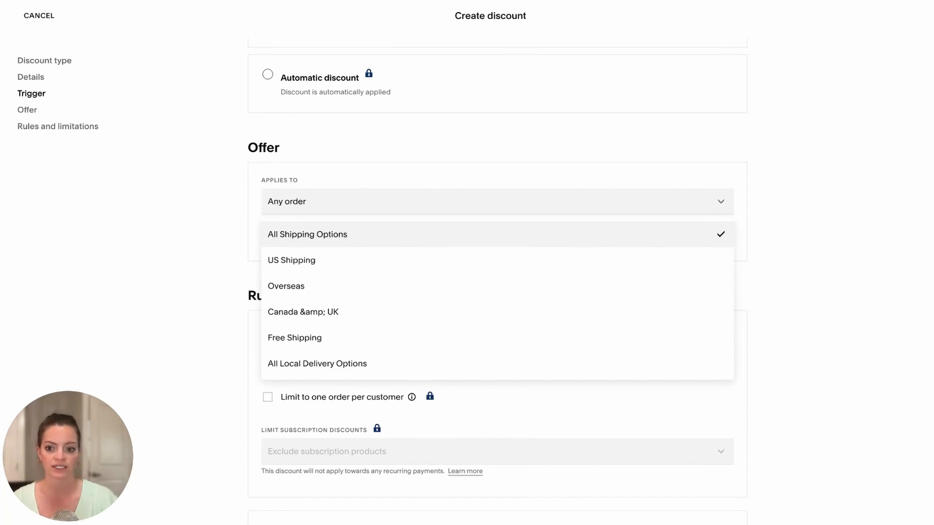
mouse_move(225, 222)
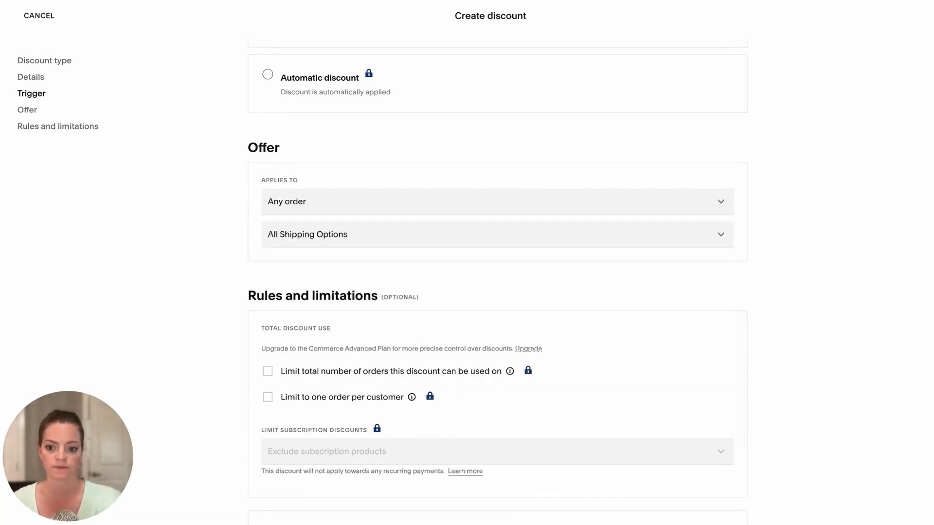
scroll(down, 3)
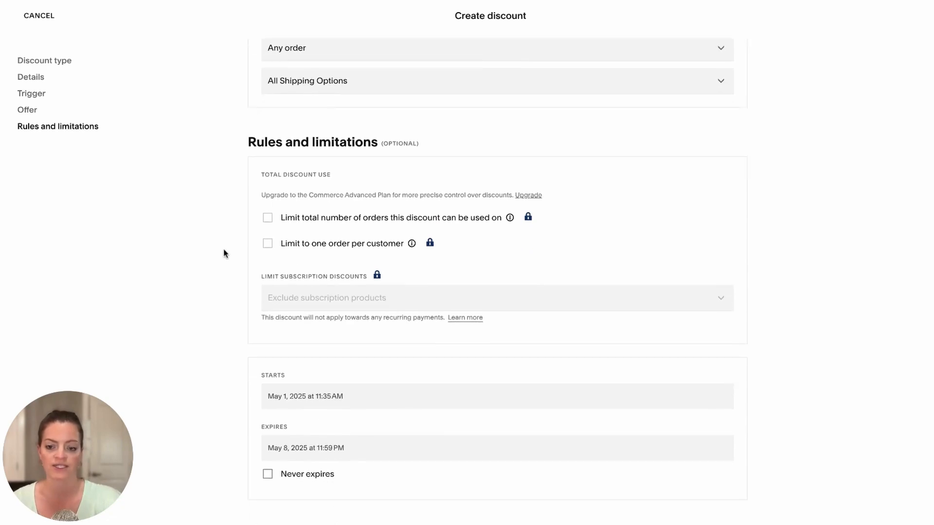